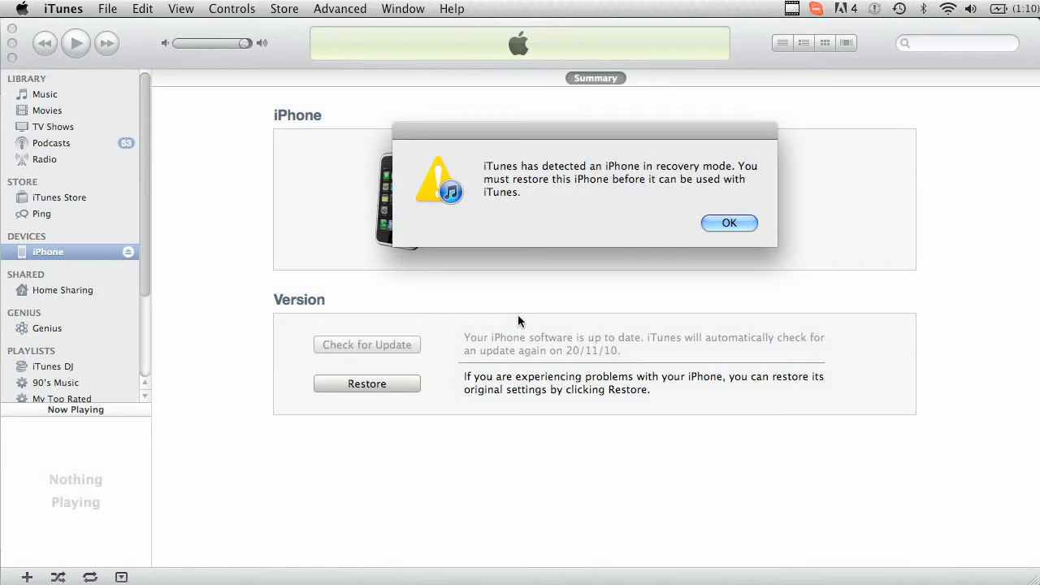
mouse_move(535, 200)
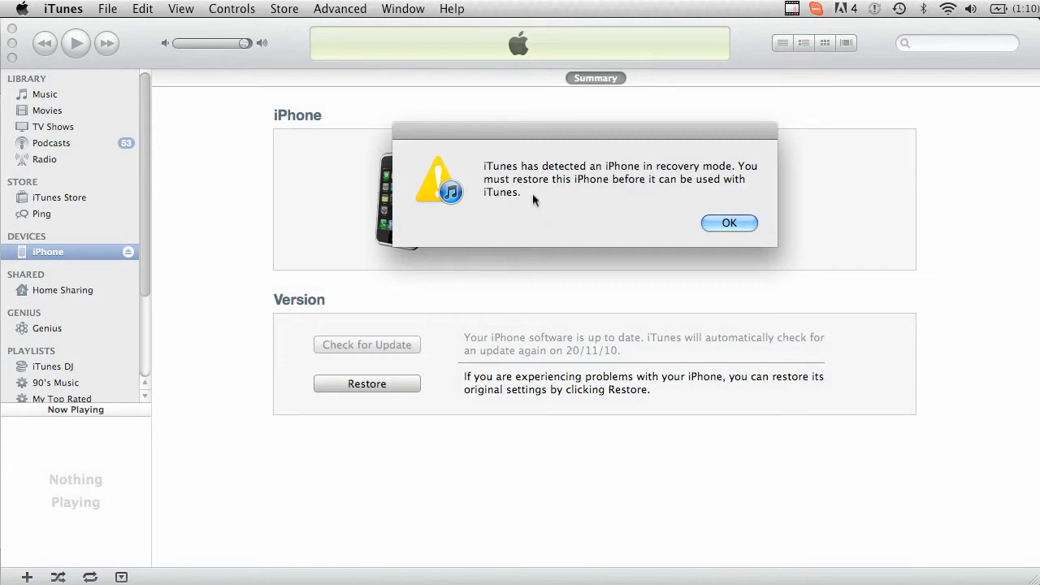
Dismiss the iTunes alert saying the iPhone is in recovery mode
click(729, 224)
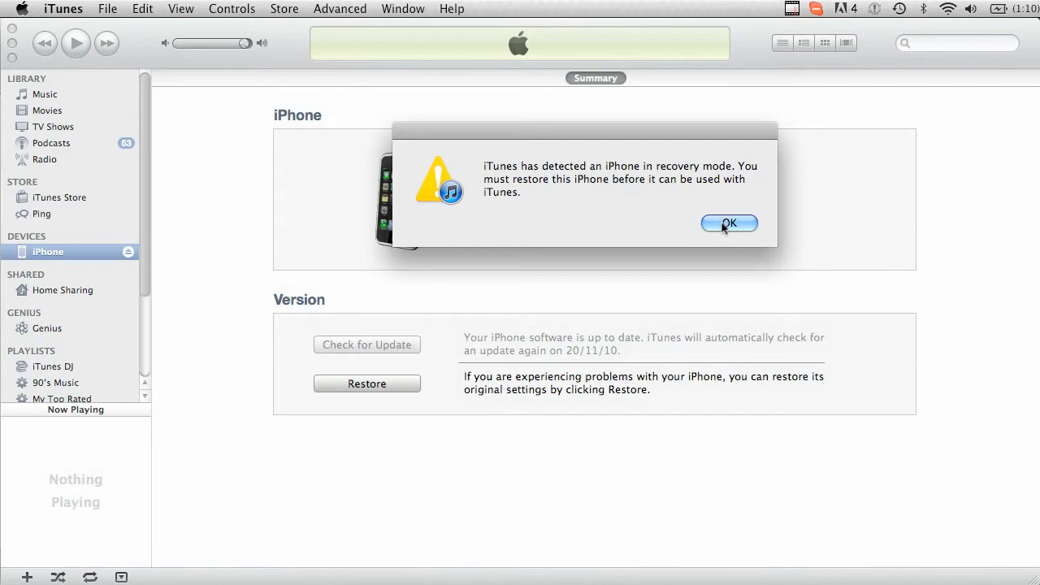
click(728, 223)
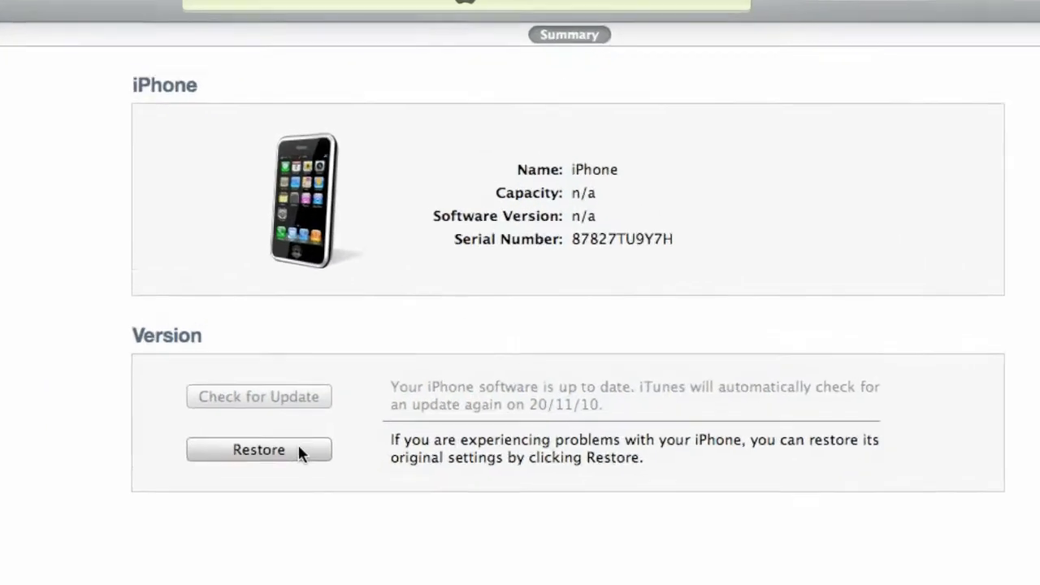
Option-click Restore and choose iPhone1,2_3.1.3_7E18_Restore.ipsw from the Desktop
click(258, 449)
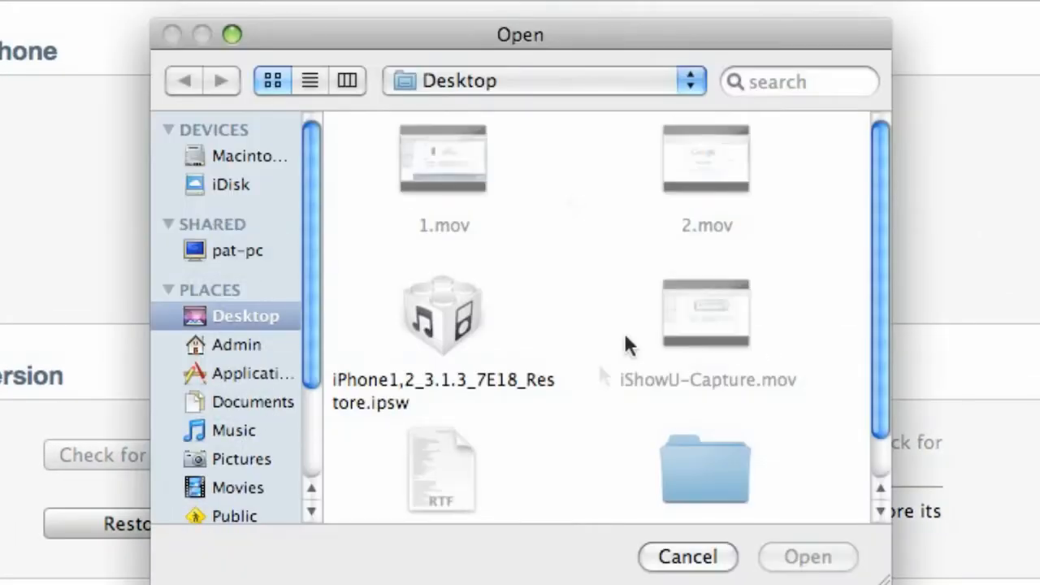
scroll(down, 3)
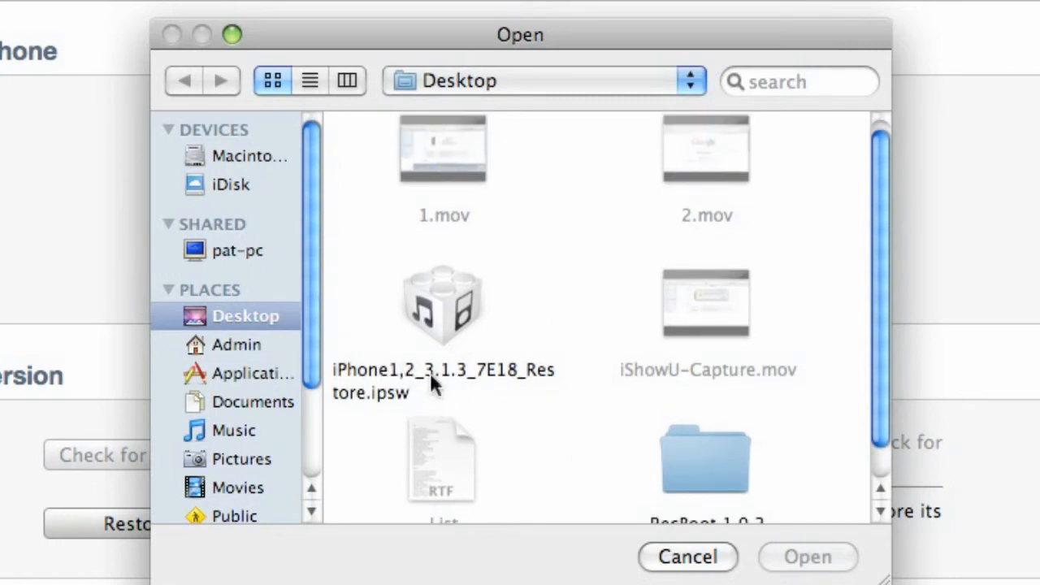
click(442, 309)
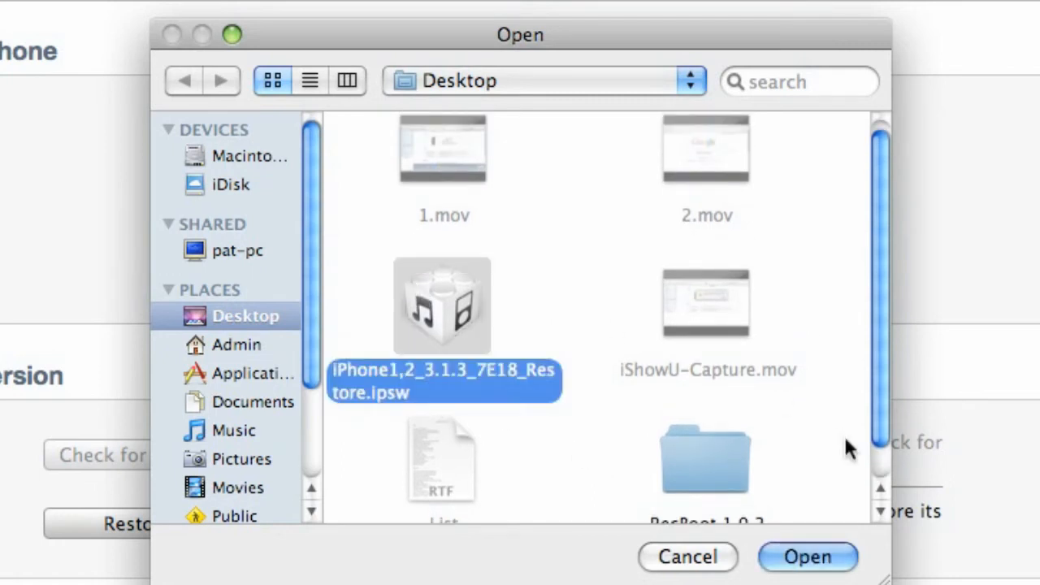
click(808, 557)
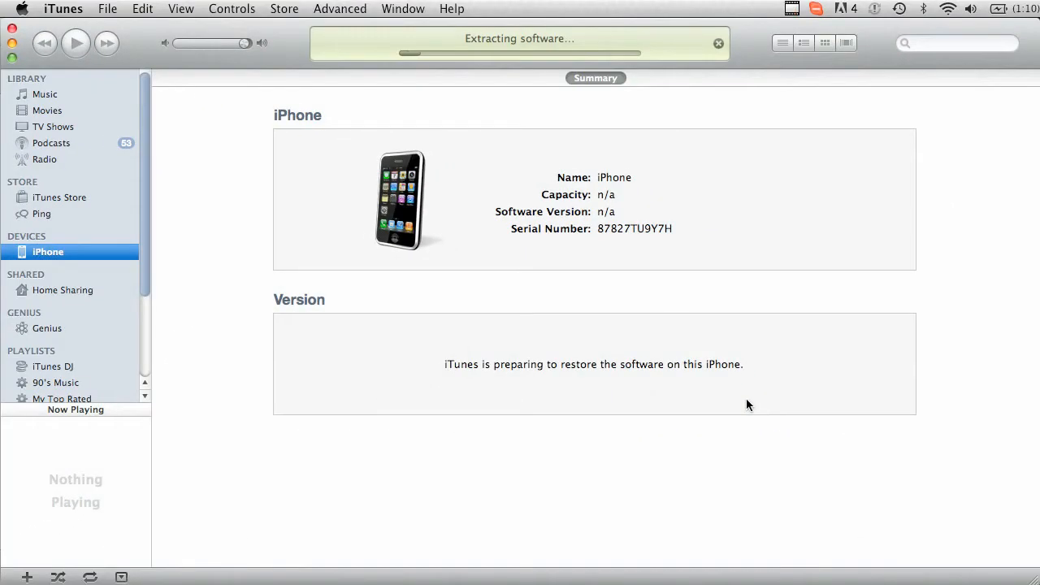
mouse_move(516, 137)
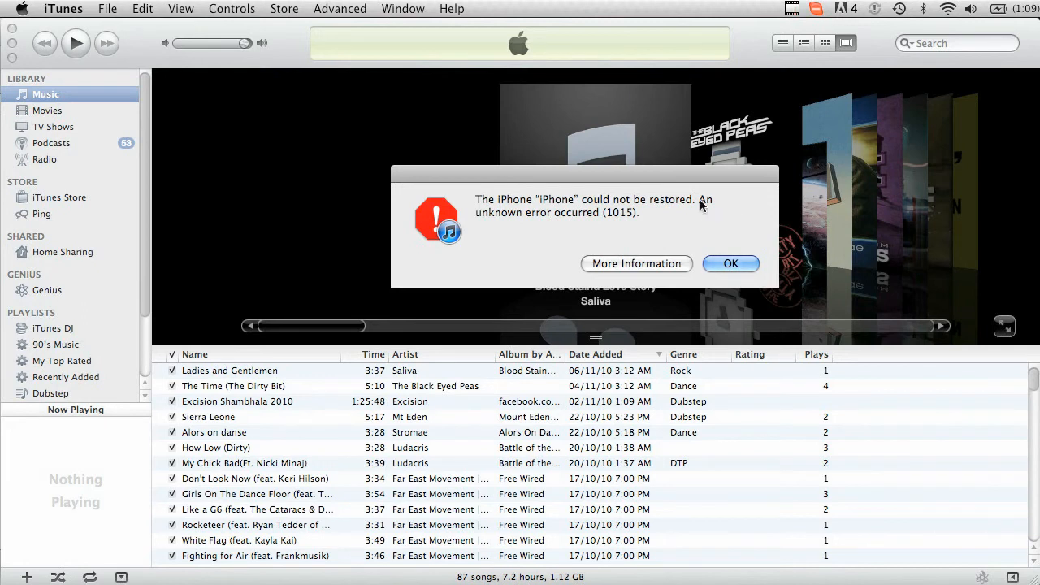
mouse_move(702, 204)
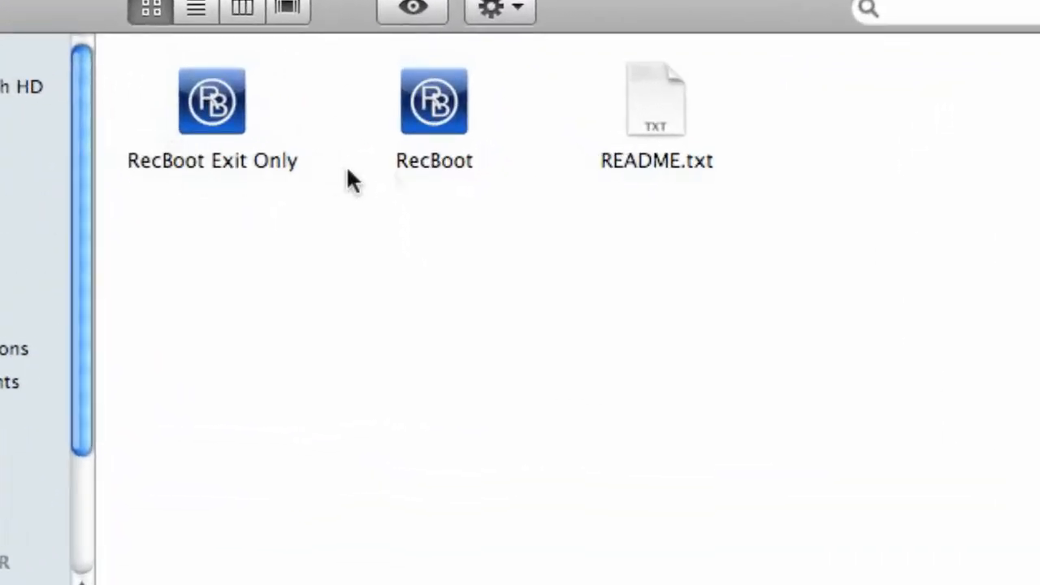
mouse_move(492, 150)
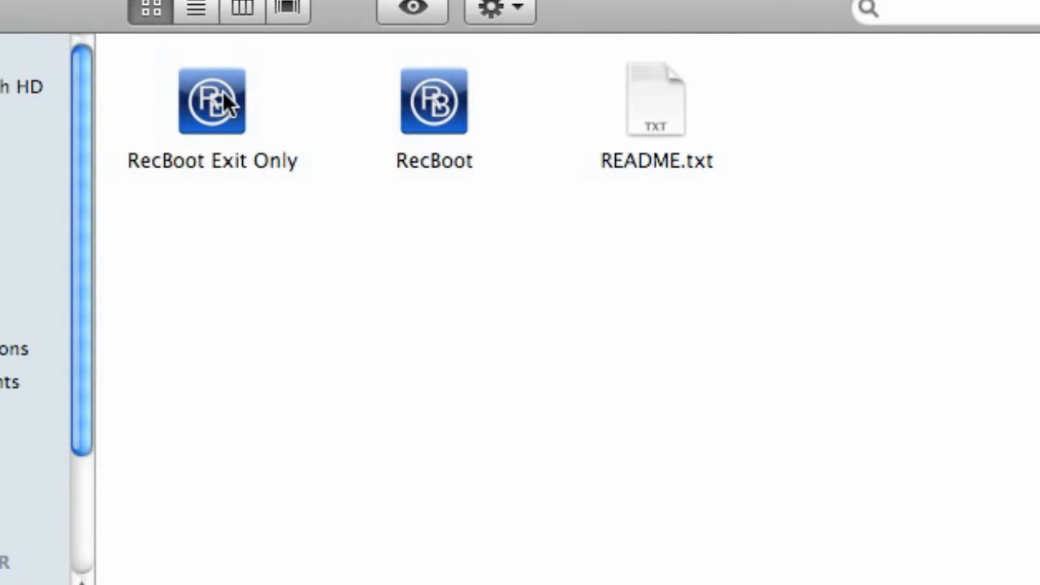
Open RecBoot Exit Only from the RecBoot 1.0.2 folder, confirming the security warning
double_click(208, 101)
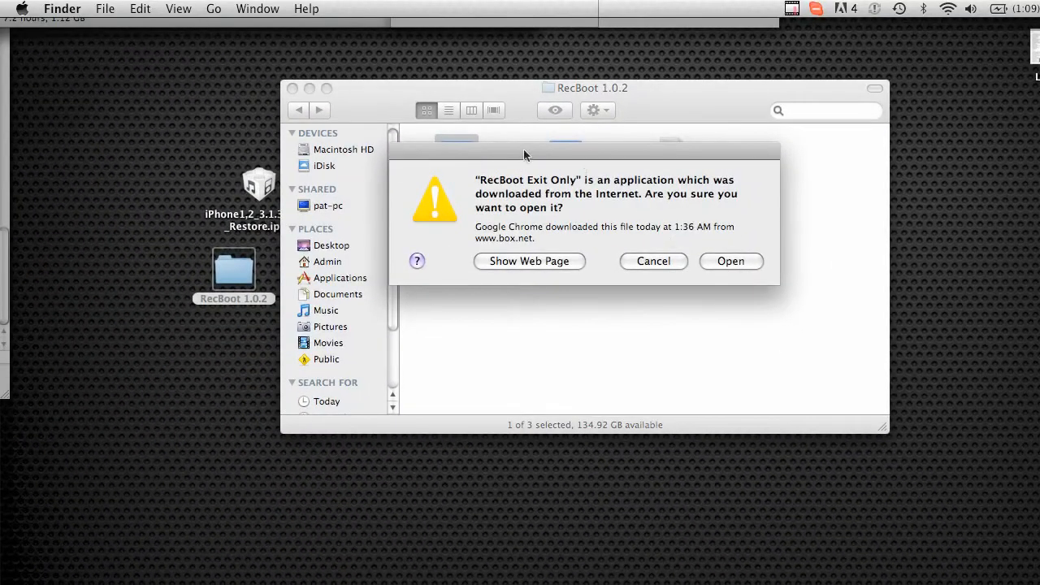
click(730, 261)
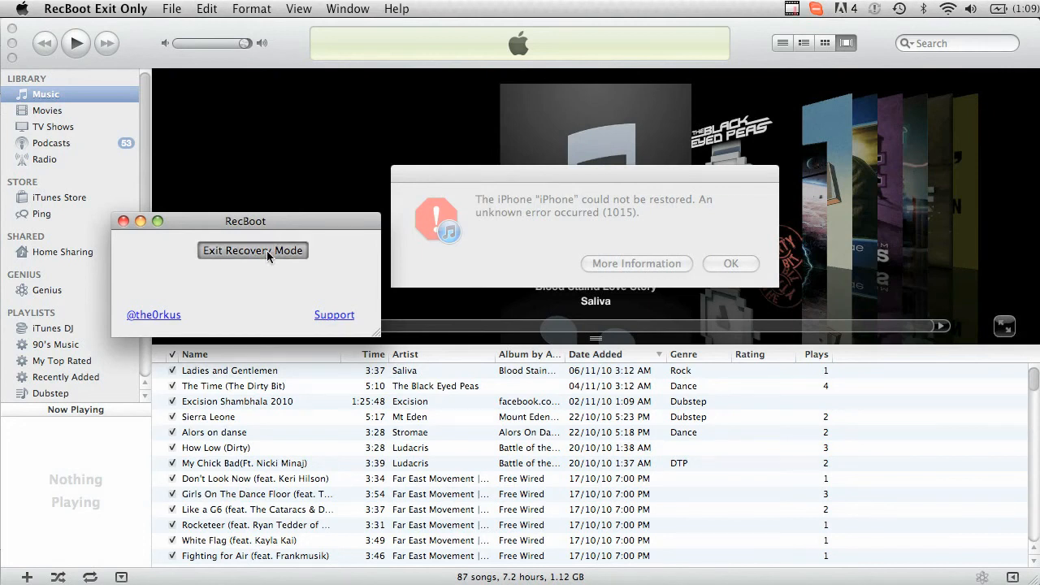
Trigger Exit Recovery Mode in RecBoot, then switch back to iTunes
click(253, 250)
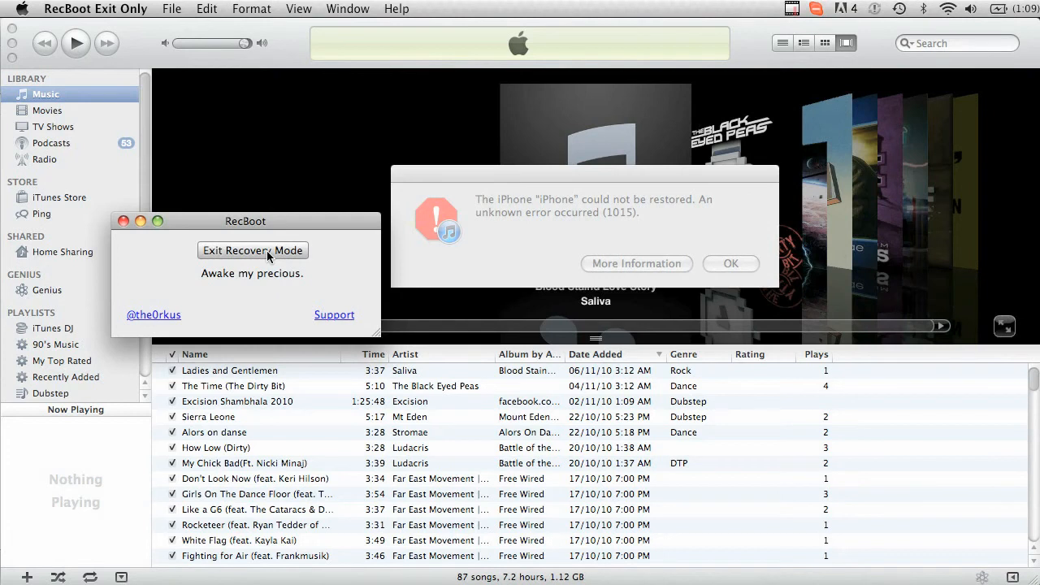
mouse_move(218, 276)
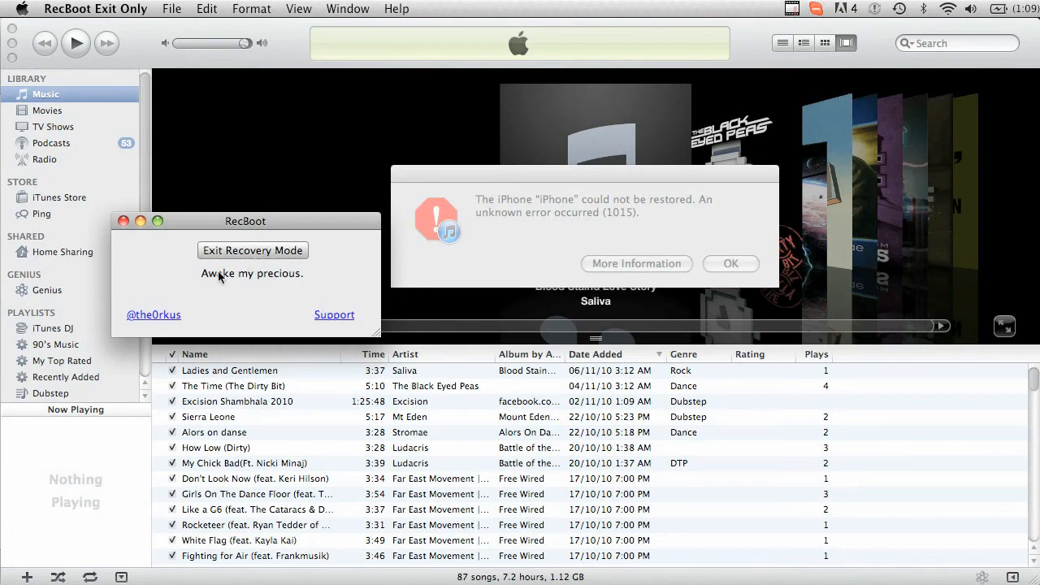
mouse_move(255, 228)
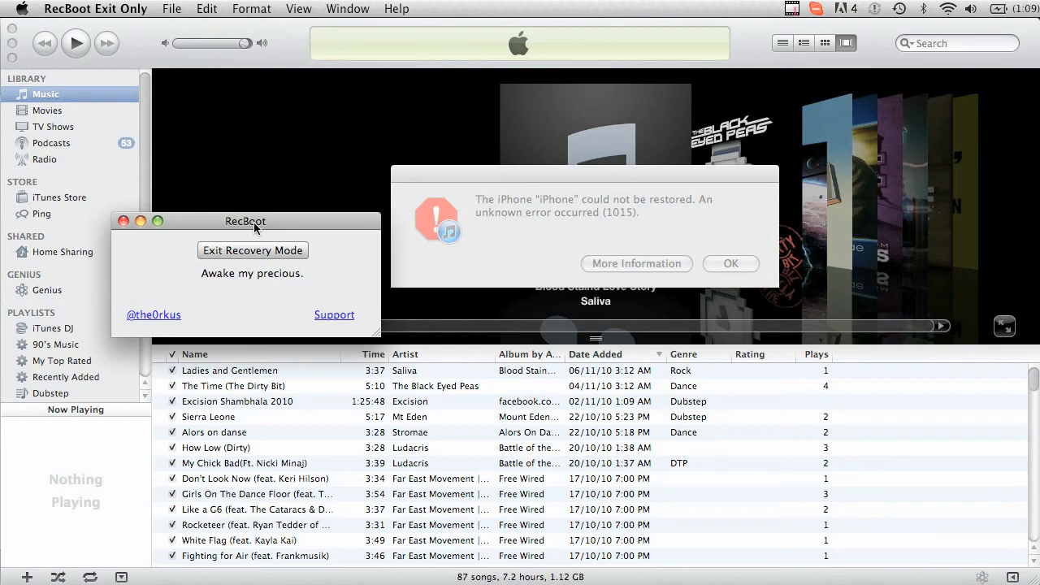
click(612, 187)
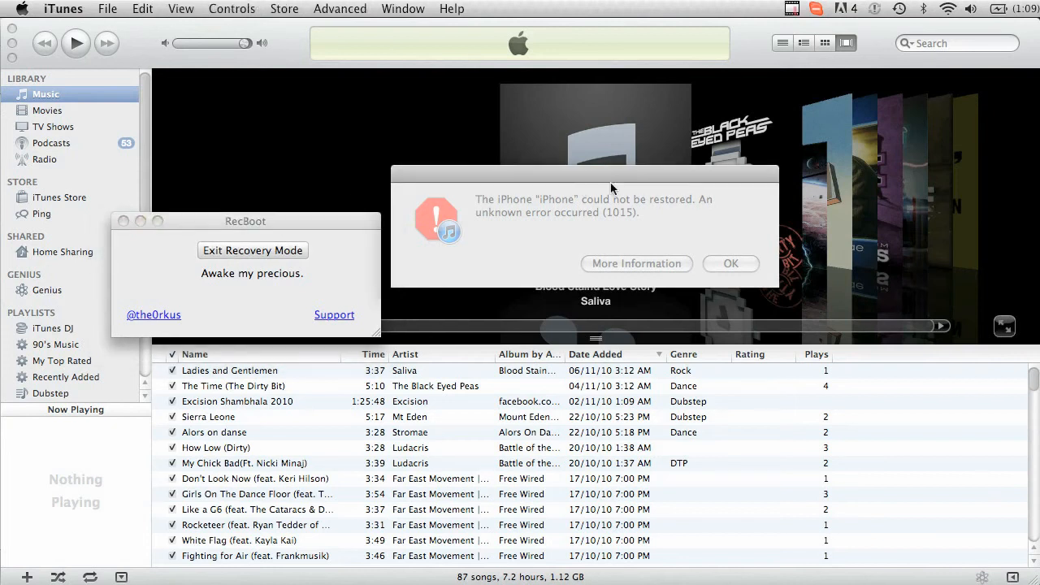
Dismiss iTunes error 1015 to reach the Apple usage-information prompt
click(730, 263)
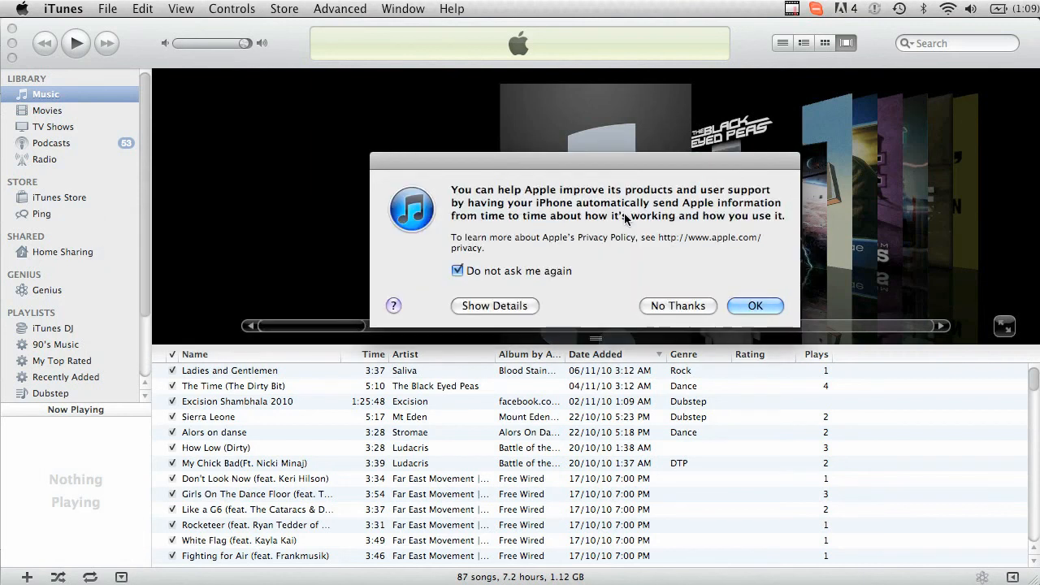
mouse_move(561, 200)
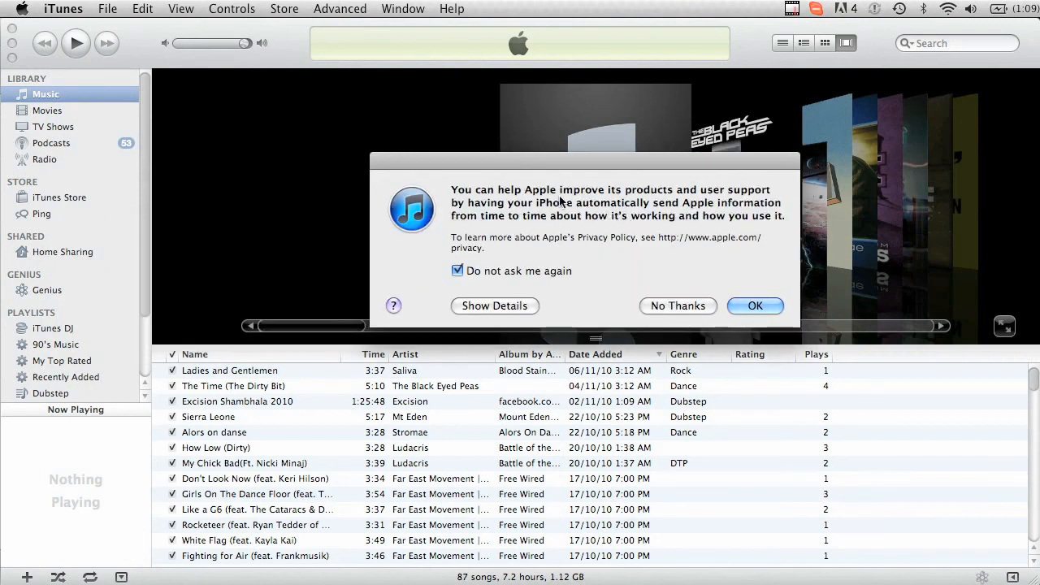
mouse_move(684, 305)
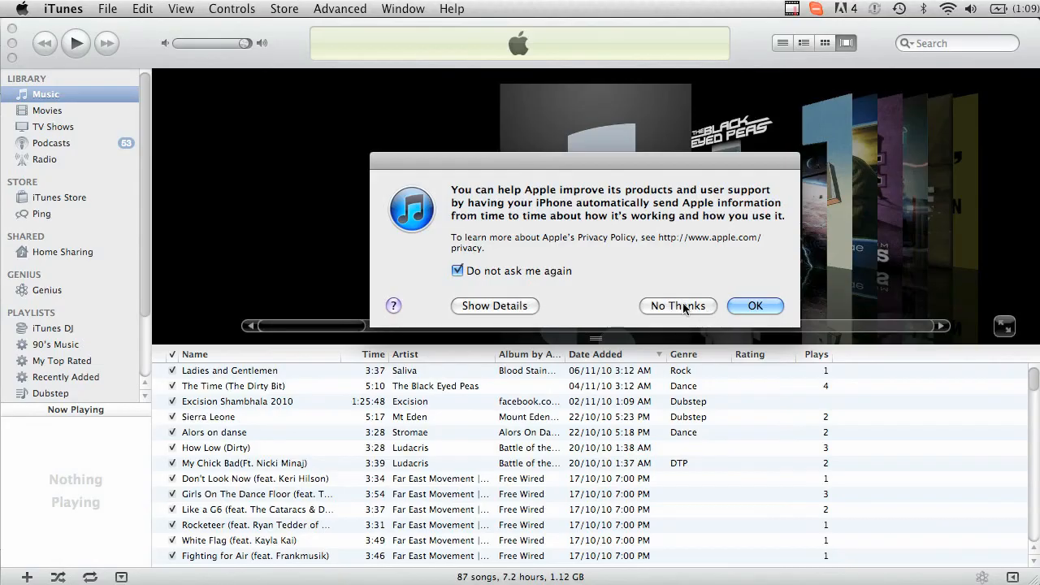